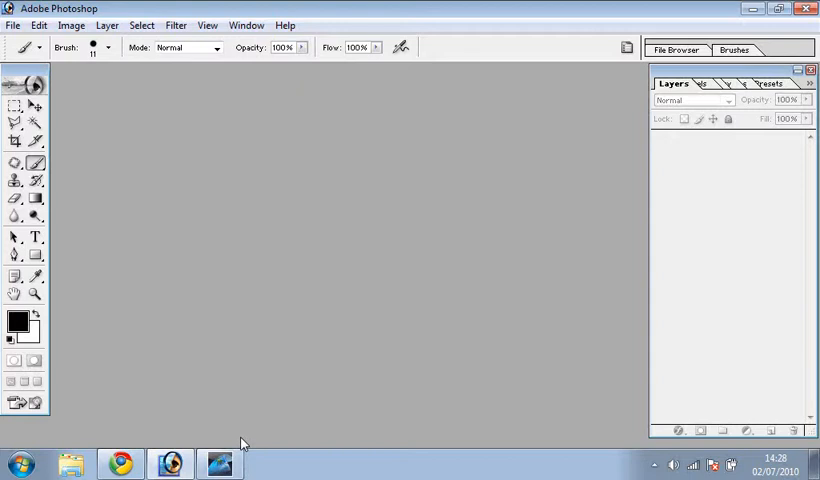
{"action": "mouse_move", "coordinate": [204, 240]}
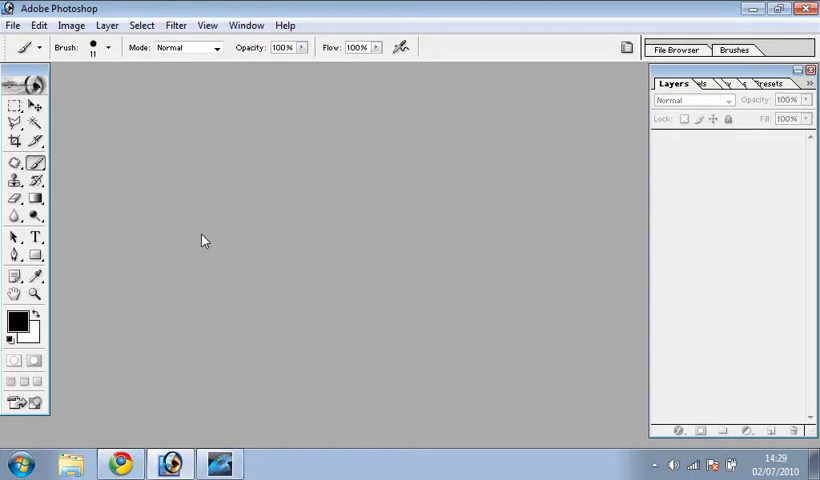
{"action": "mouse_move", "coordinate": [148, 112]}
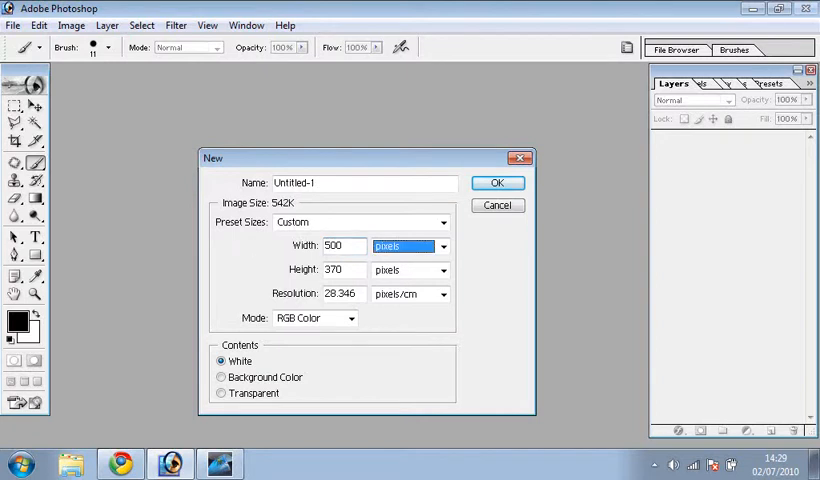
Create a new white 500 × 370 pixel document.
{"action": "left_click", "coordinate": [496, 182]}
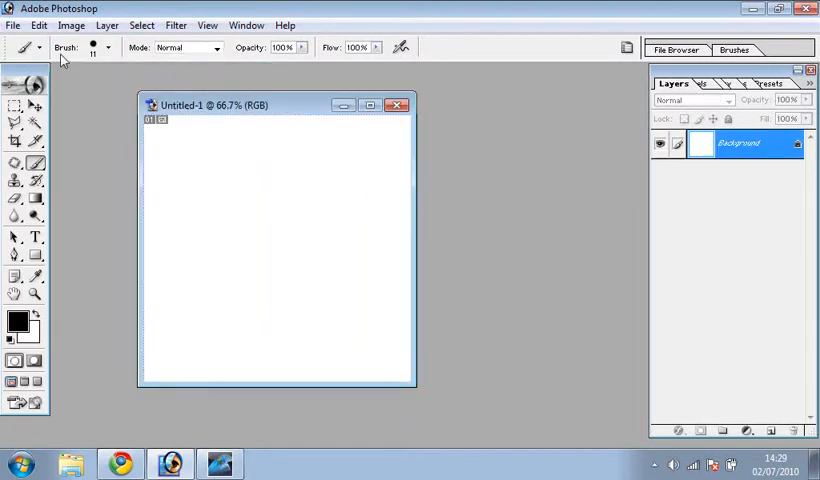
With a small round brush, scribble a black looping heart shape on the canvas.
{"action": "left_click", "coordinate": [106, 48]}
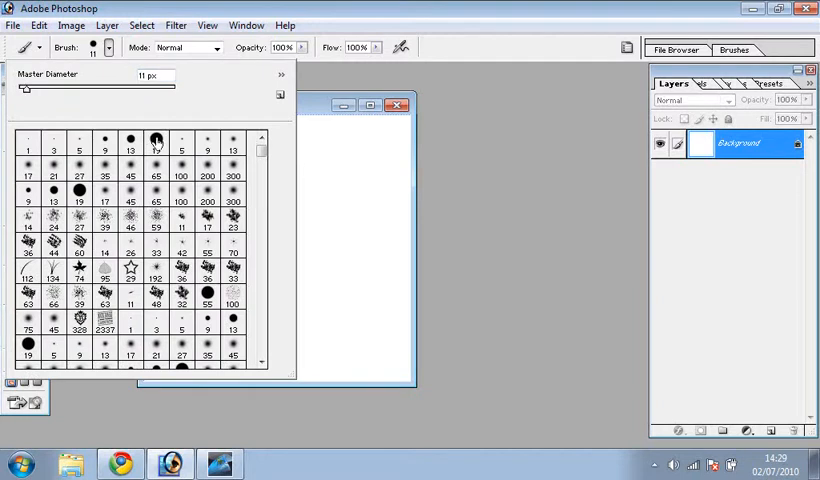
{"action": "left_click", "coordinate": [156, 144]}
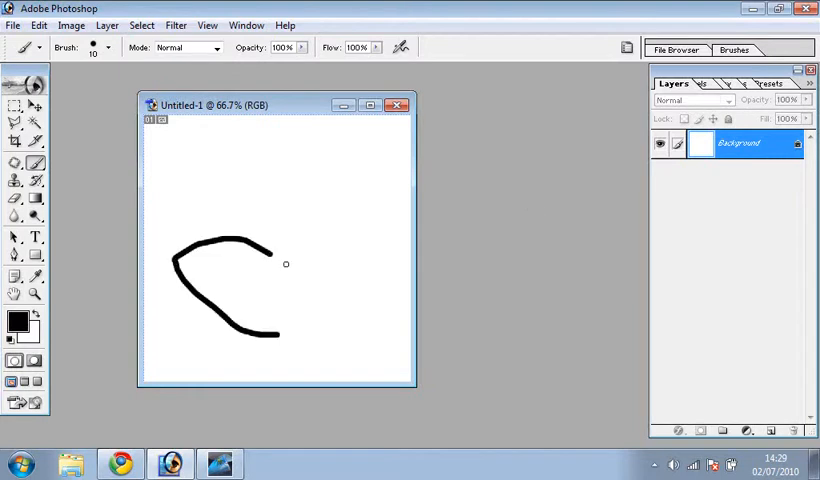
{"action": "left_click_drag", "start_coordinate": [284, 264], "coordinate": [316, 336]}
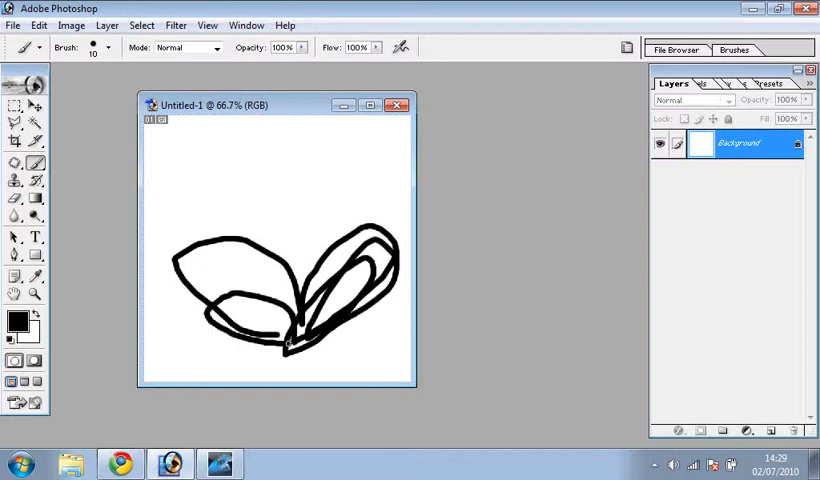
{"action": "left_click_drag", "start_coordinate": [200, 270], "coordinate": [300, 330]}
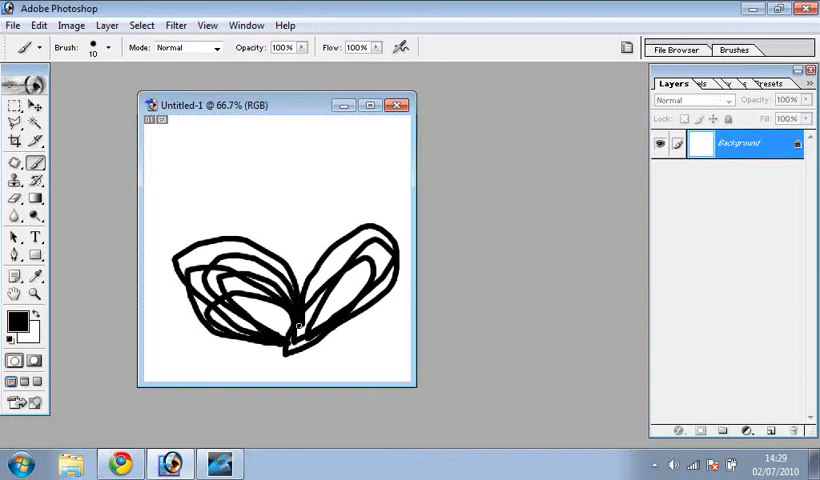
{"action": "left_click_drag", "start_coordinate": [300, 324], "coordinate": [260, 330]}
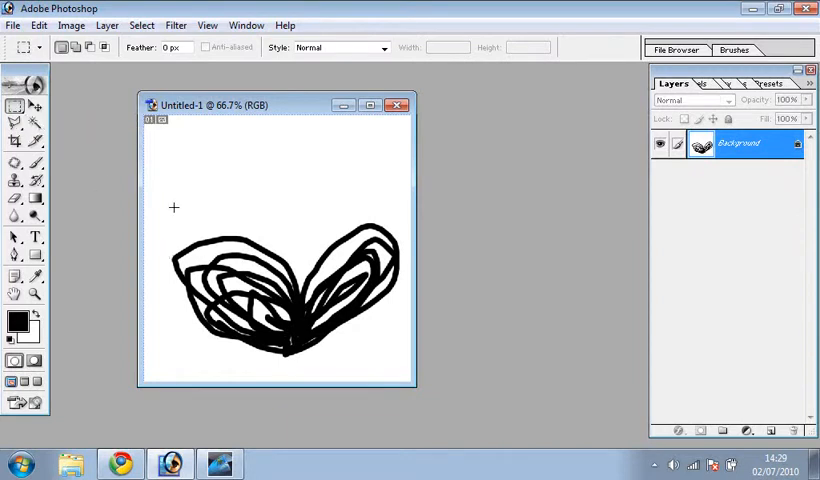
Select a rectangle around the heart and define it as a brush named 'heart scribble'.
{"action": "left_click_drag", "start_coordinate": [152, 208], "coordinate": [398, 380]}
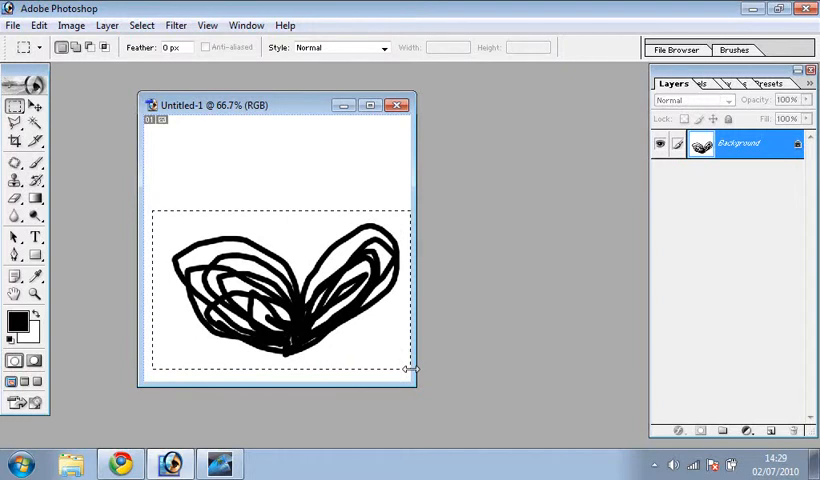
{"action": "left_click", "coordinate": [40, 24]}
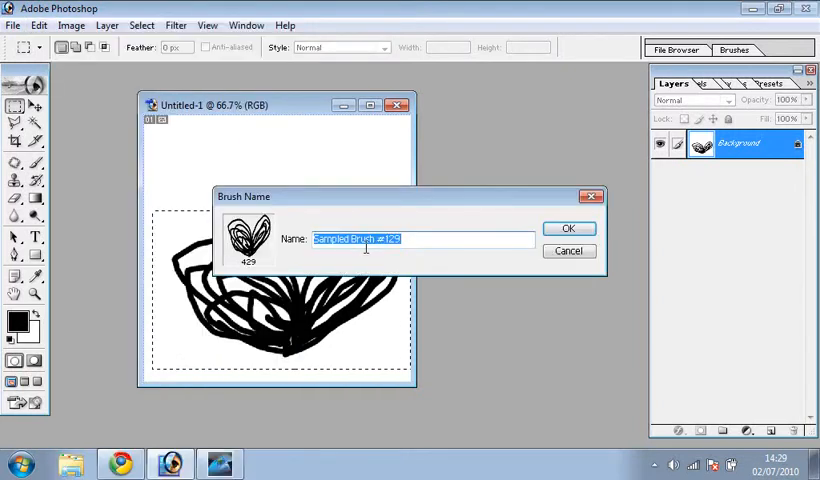
{"action": "type", "text": "heart scri"}
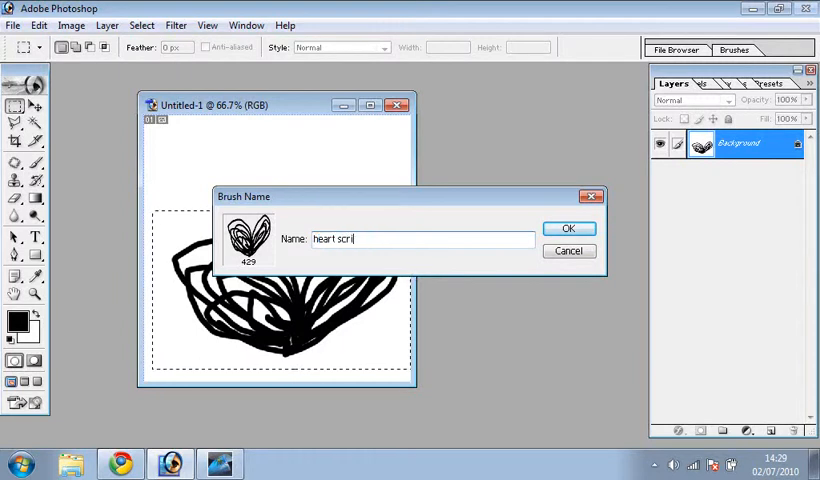
{"action": "type", "text": "bble"}
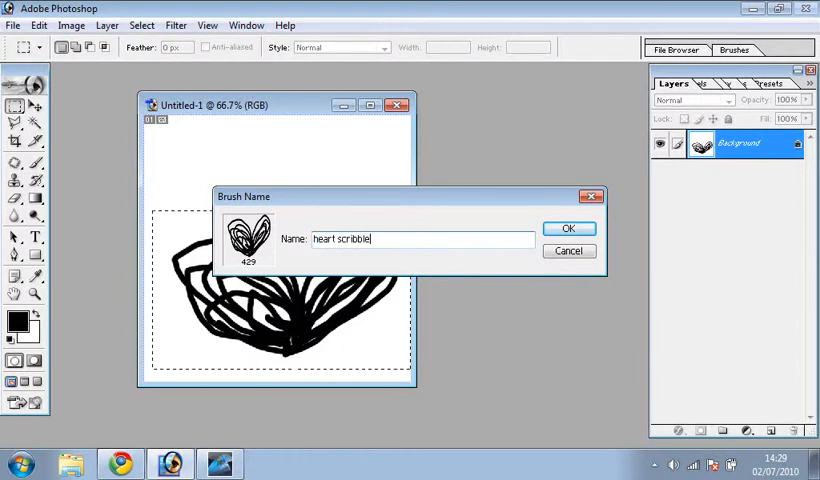
{"action": "left_click", "coordinate": [568, 228]}
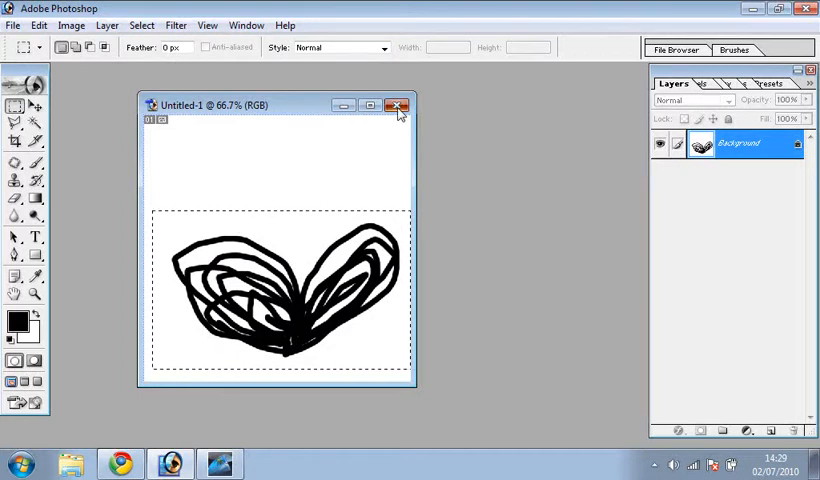
Close the heart drawing and create a new 770 × 370 pixel canvas.
{"action": "left_click", "coordinate": [396, 104]}
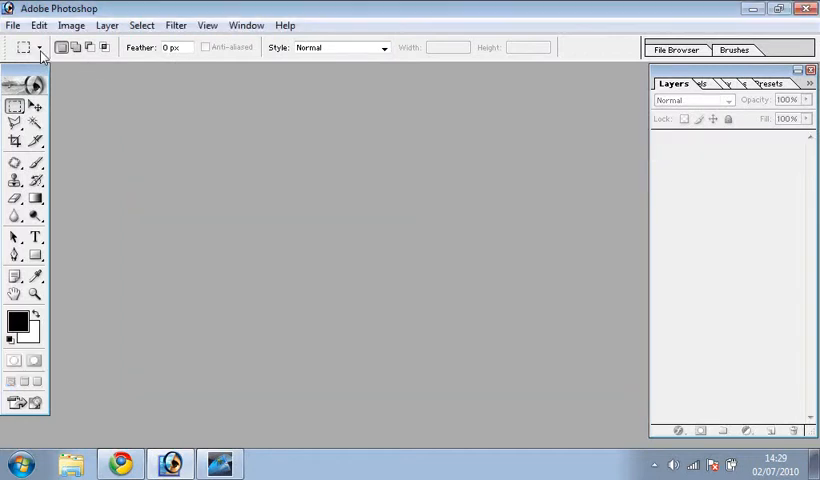
{"action": "left_click", "coordinate": [12, 26]}
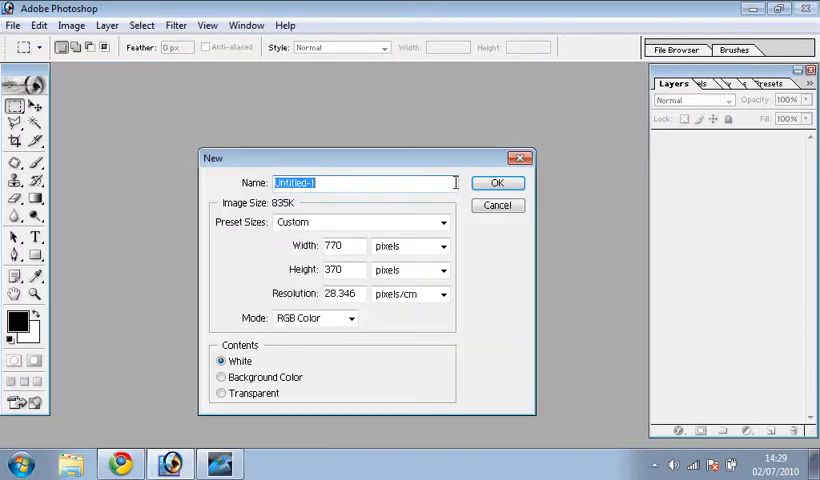
{"action": "left_click", "coordinate": [496, 182]}
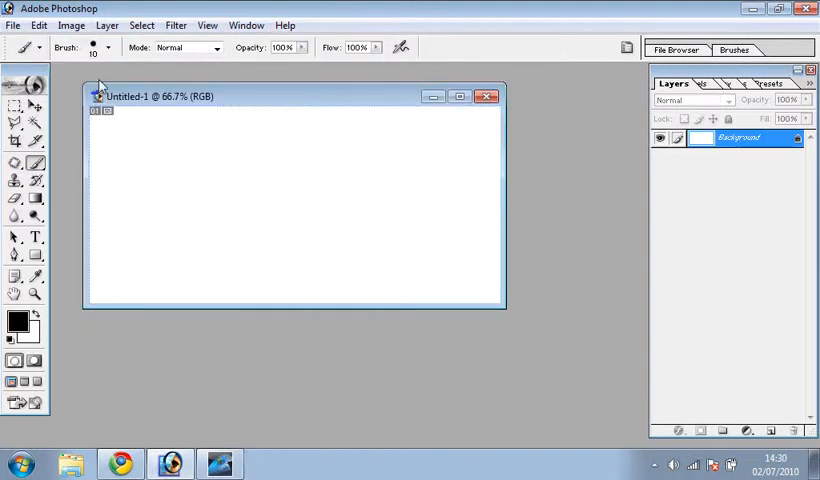
Choose the custom heart scribble brush from the preset picker as the active tip.
{"action": "left_click", "coordinate": [110, 48]}
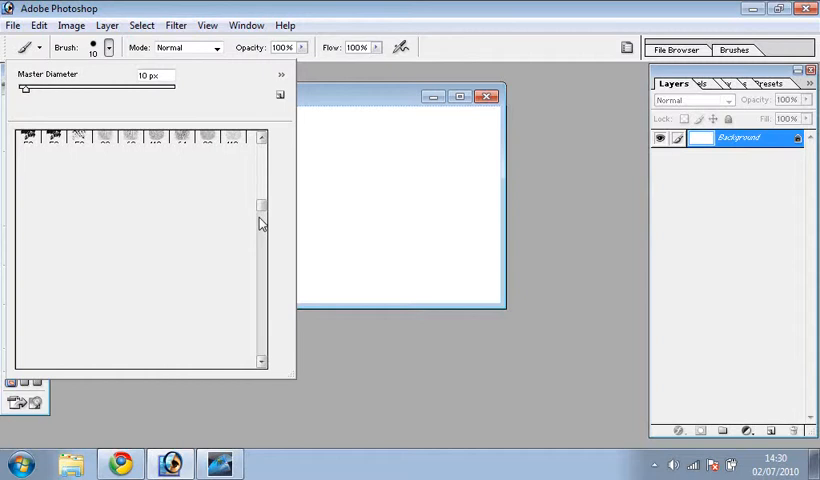
{"action": "mouse_move", "coordinate": [264, 216]}
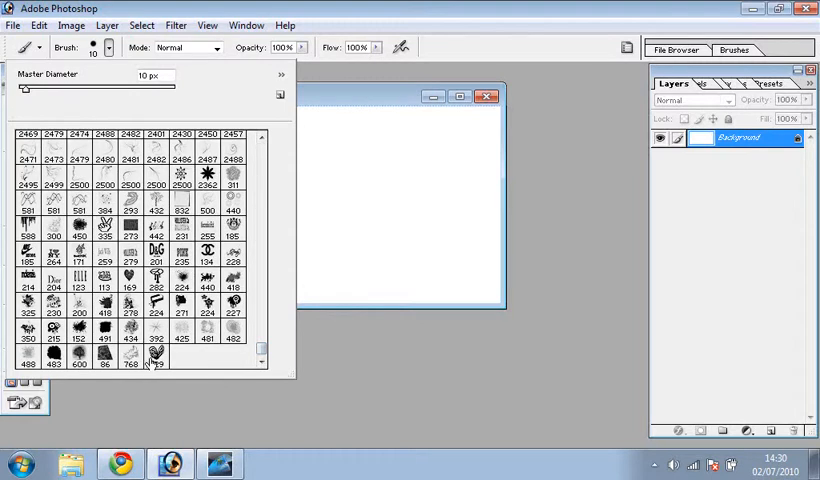
{"action": "left_click", "coordinate": [154, 356]}
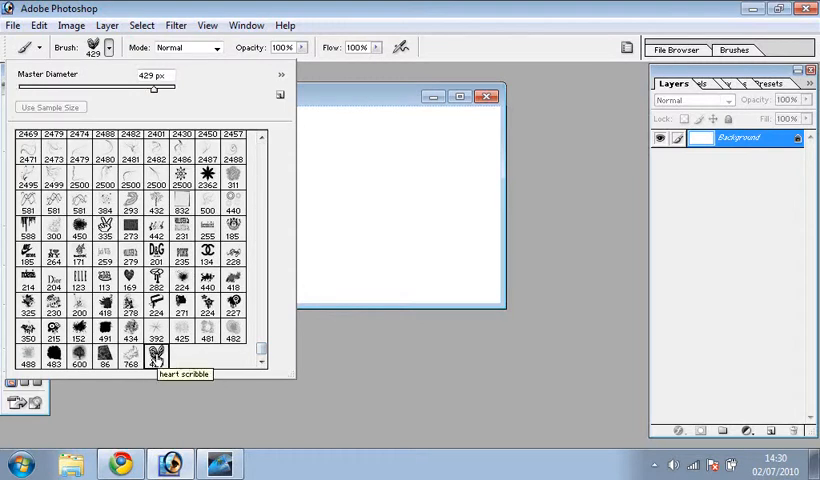
{"action": "left_click", "coordinate": [160, 354]}
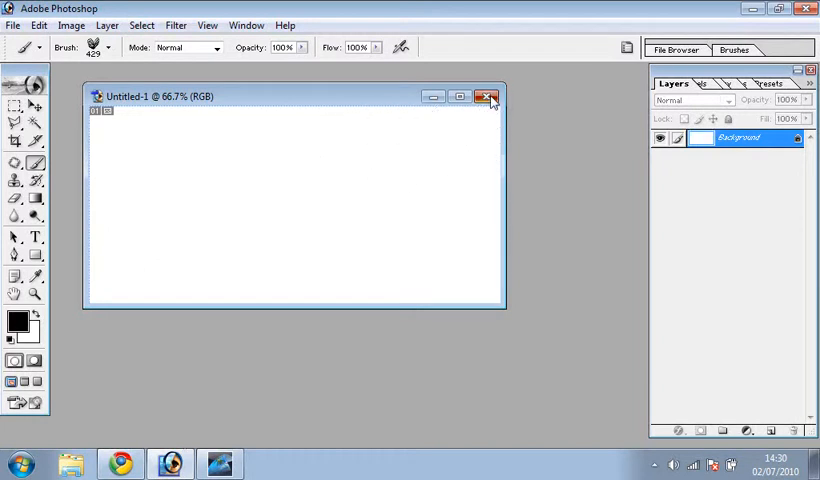
Close the blank canvas without saving and return to Photoshop from the browser.
{"action": "left_click", "coordinate": [488, 96]}
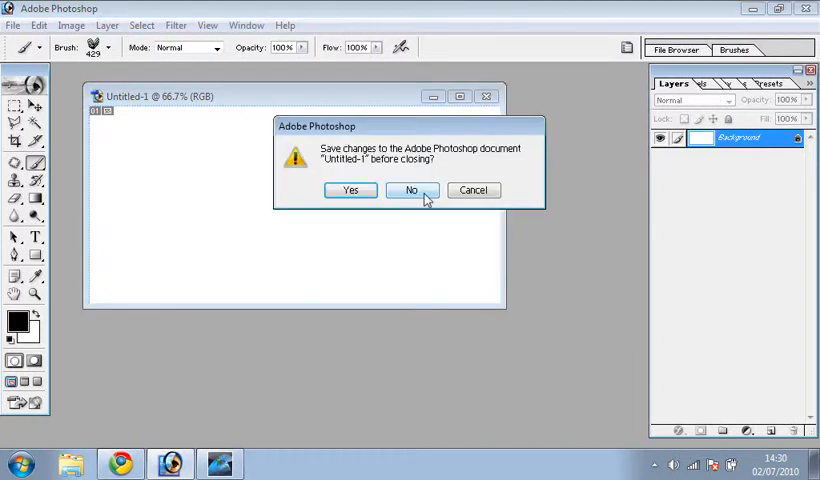
{"action": "left_click", "coordinate": [412, 190]}
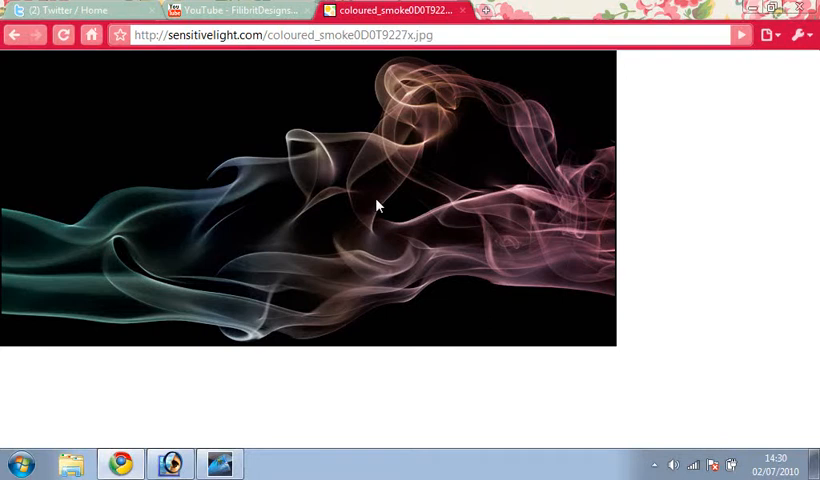
{"action": "left_click", "coordinate": [170, 464]}
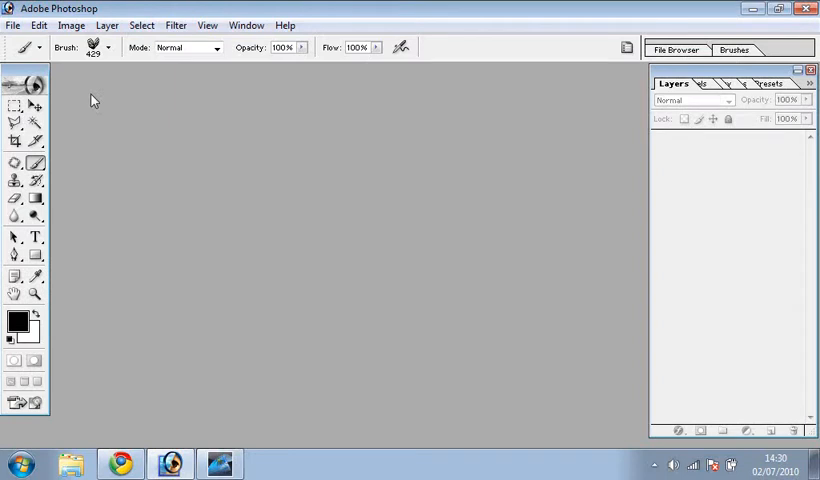
Create a new 770 × 370 pixel canvas and paste the colourful smoke photo as a layer.
{"action": "left_click", "coordinate": [12, 24]}
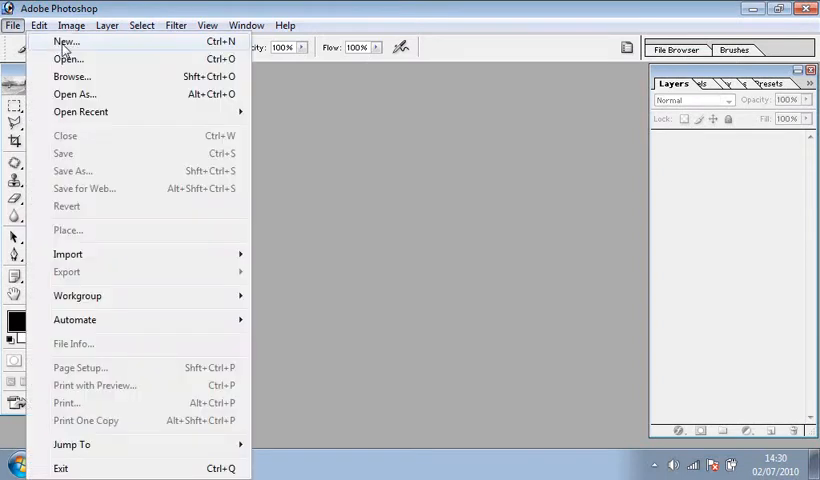
{"action": "left_click", "coordinate": [64, 40]}
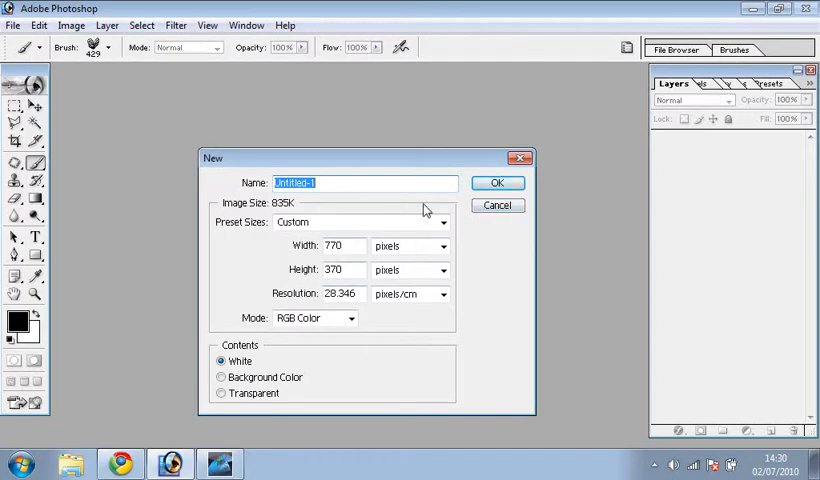
{"action": "left_click", "coordinate": [496, 182]}
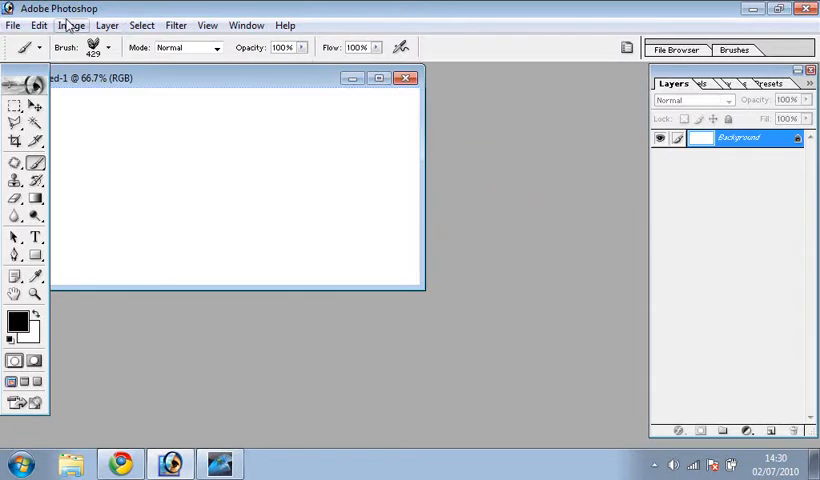
{"action": "left_click", "coordinate": [36, 24]}
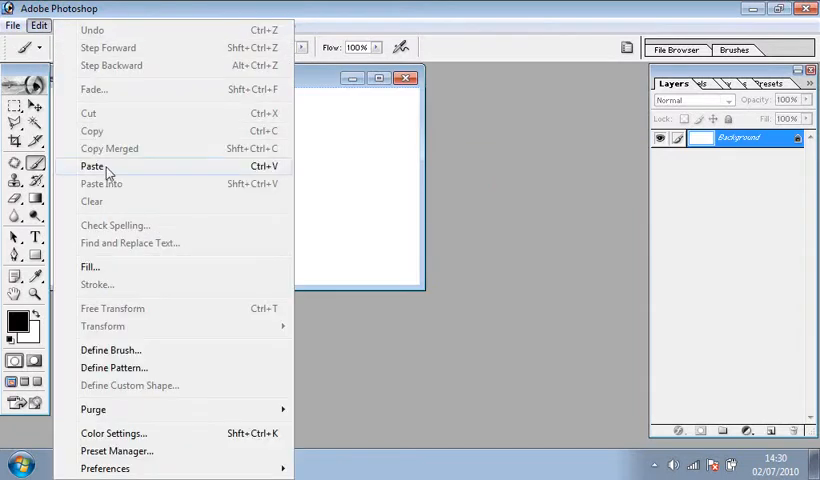
{"action": "left_click", "coordinate": [92, 166]}
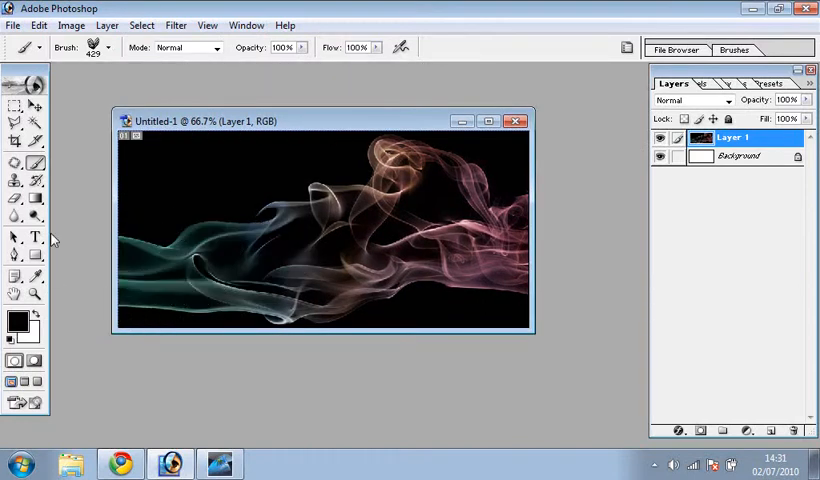
Desaturate the smoke photo layer so the wisps become shades of gray.
{"action": "left_click", "coordinate": [14, 108]}
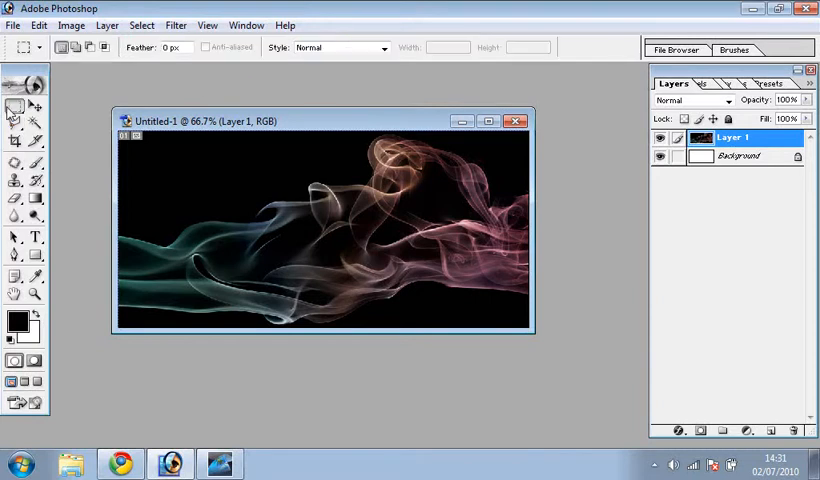
{"action": "left_click", "coordinate": [68, 24]}
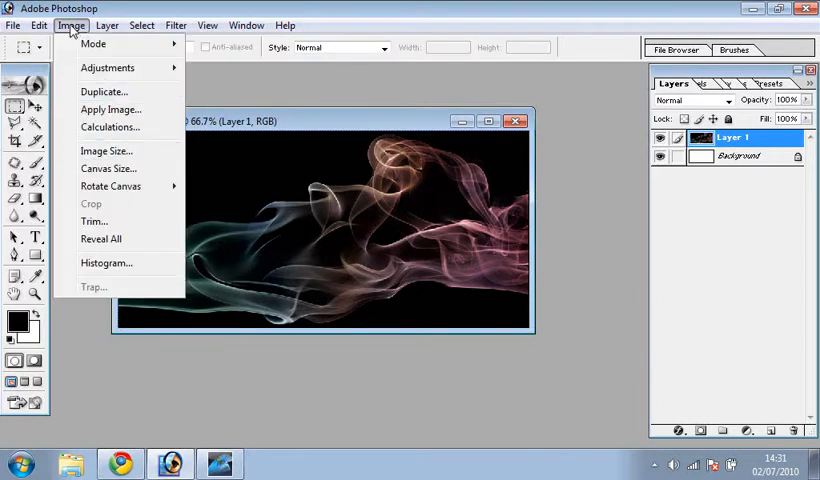
{"action": "mouse_move", "coordinate": [116, 68]}
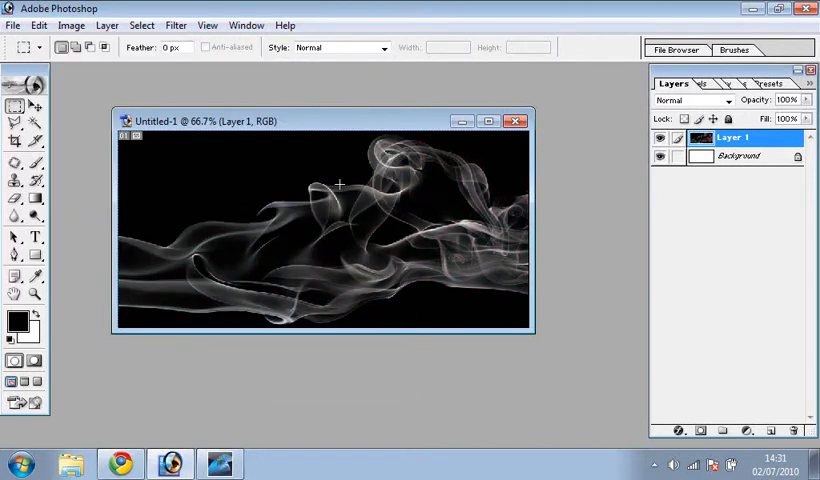
{"action": "mouse_move", "coordinate": [304, 184]}
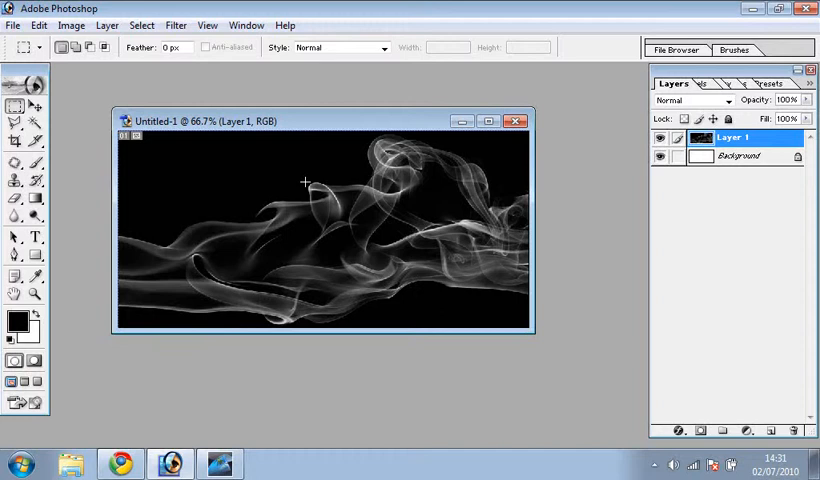
{"action": "mouse_move", "coordinate": [128, 64]}
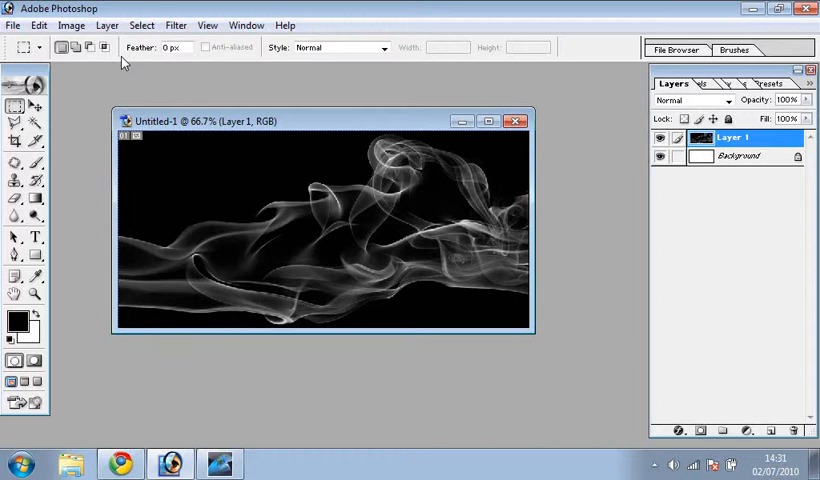
{"action": "mouse_move", "coordinate": [230, 192]}
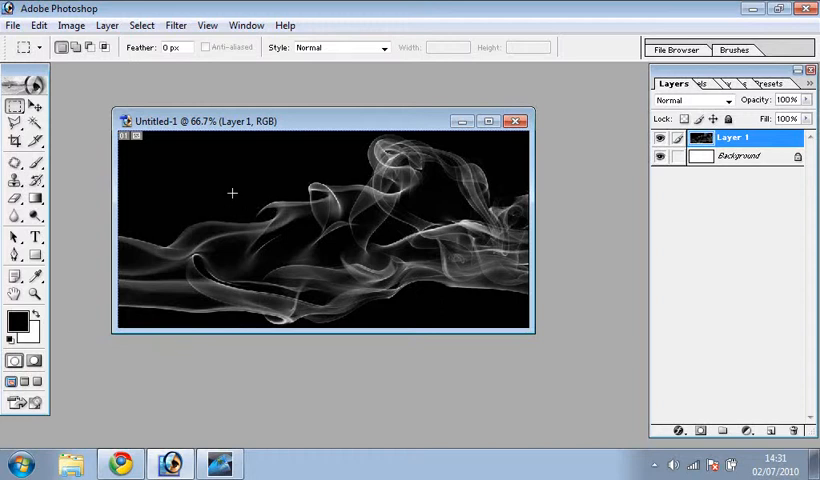
{"action": "mouse_move", "coordinate": [192, 176]}
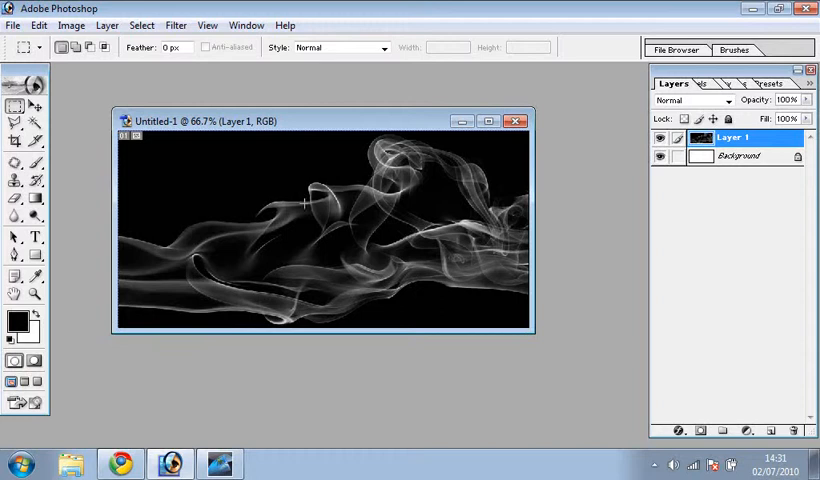
{"action": "mouse_move", "coordinate": [448, 252]}
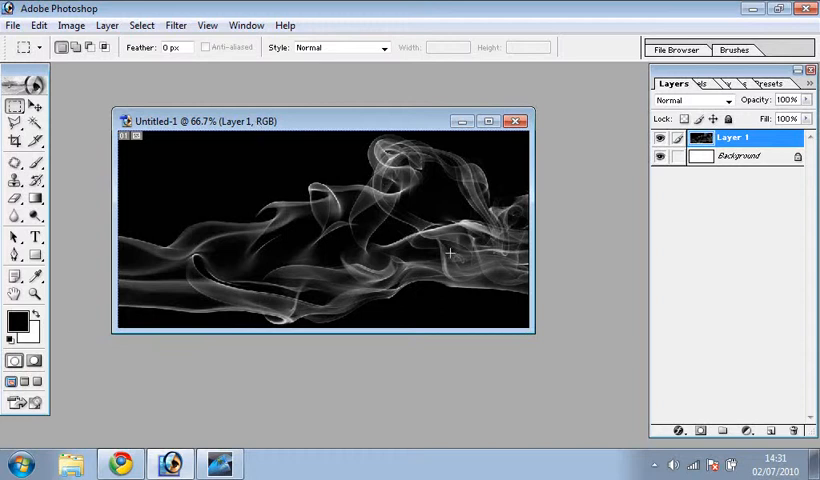
{"action": "mouse_move", "coordinate": [208, 176]}
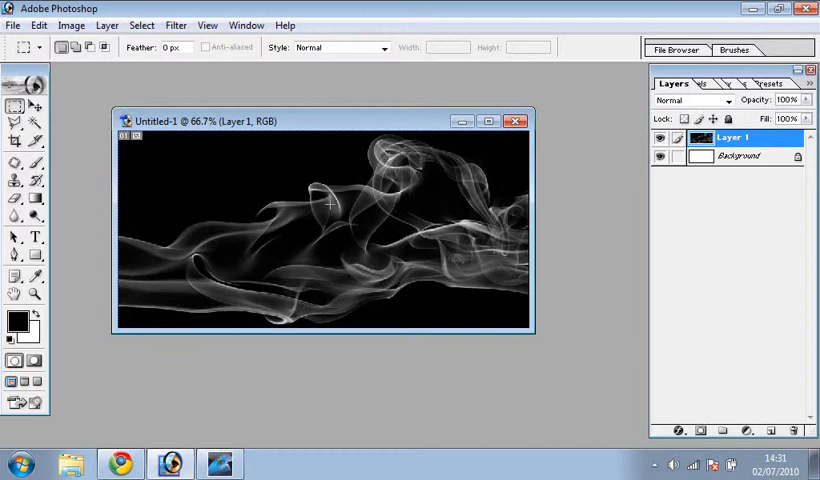
{"action": "mouse_move", "coordinate": [316, 160]}
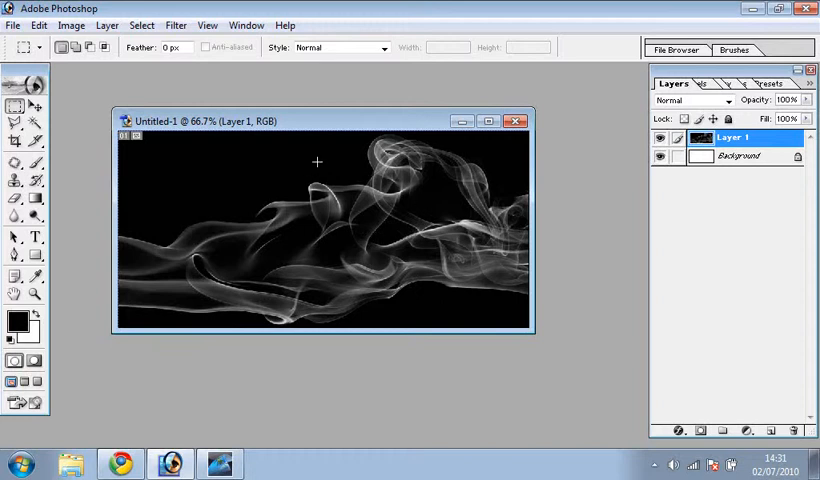
Invert the grayscale smoke into dark wisps on a white background.
{"action": "left_click", "coordinate": [80, 24]}
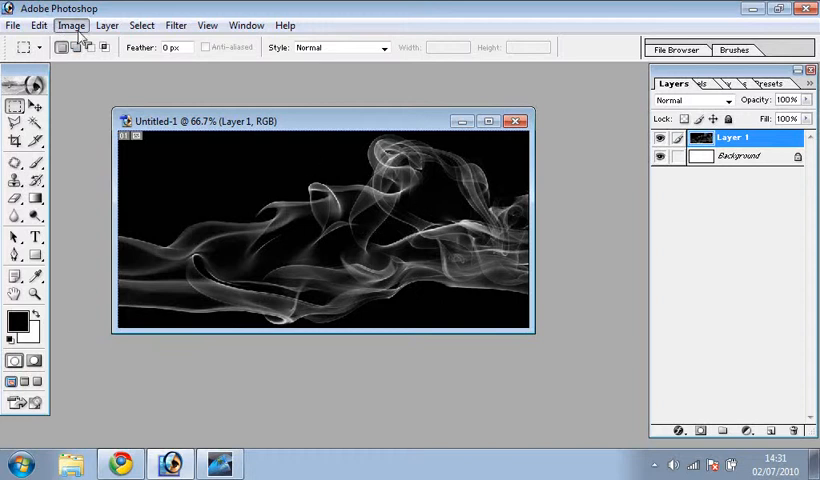
{"action": "left_click", "coordinate": [72, 24]}
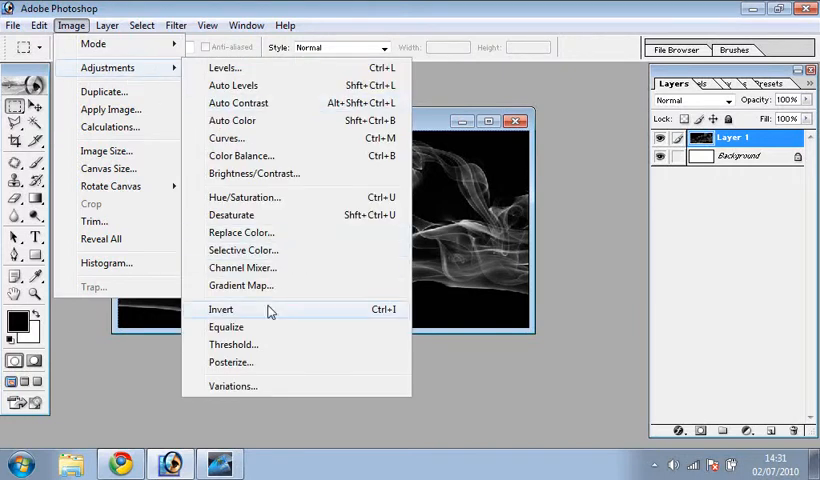
{"action": "left_click", "coordinate": [220, 308]}
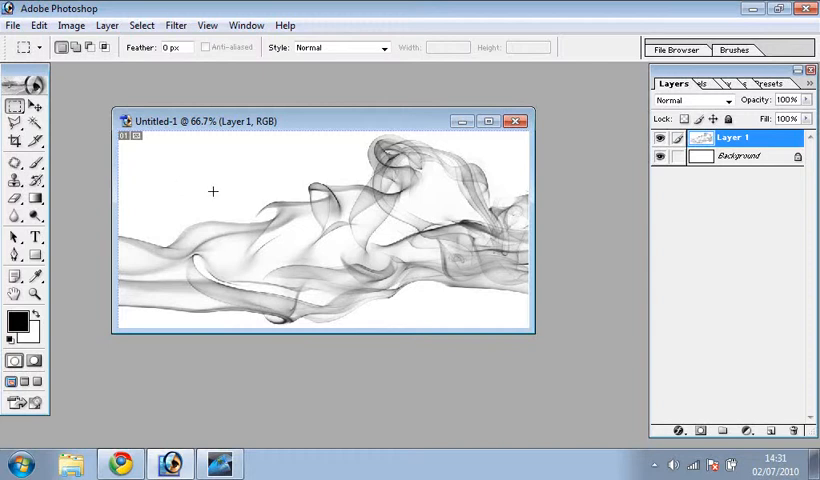
{"action": "mouse_move", "coordinate": [274, 260]}
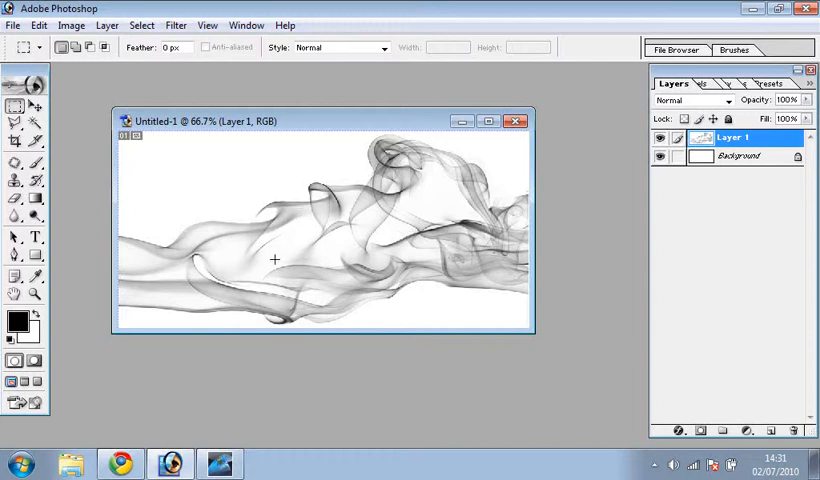
{"action": "mouse_move", "coordinate": [392, 188]}
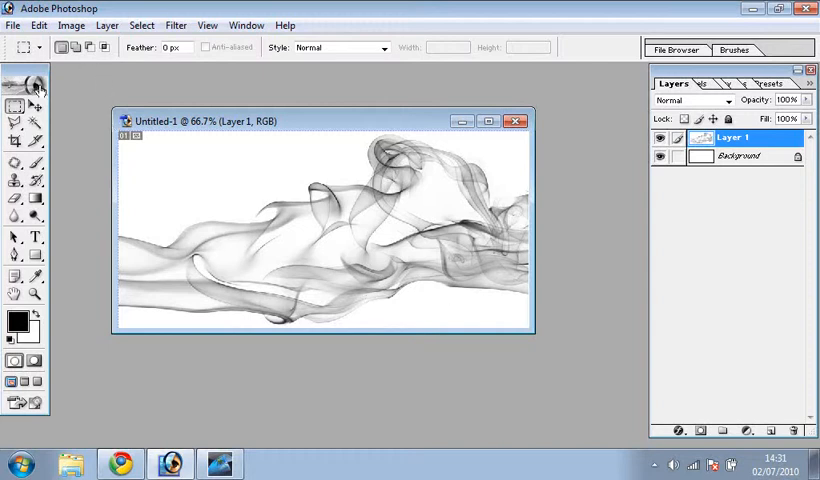
{"action": "mouse_move", "coordinate": [120, 138]}
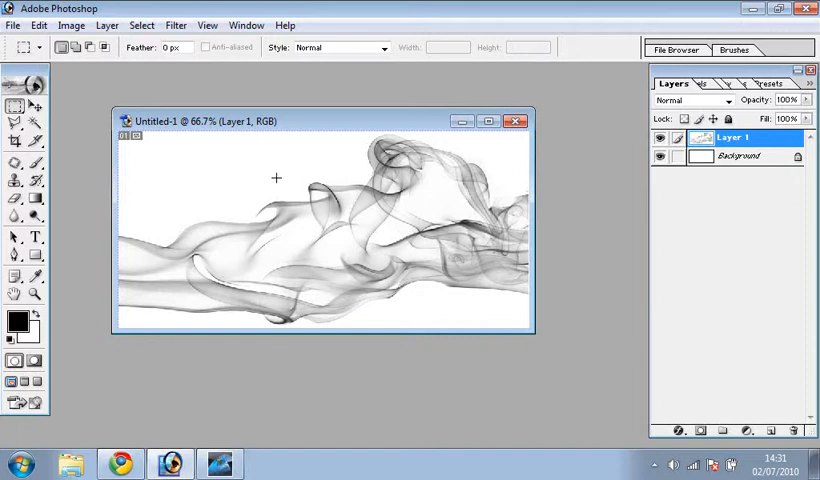
{"action": "mouse_move", "coordinate": [476, 122]}
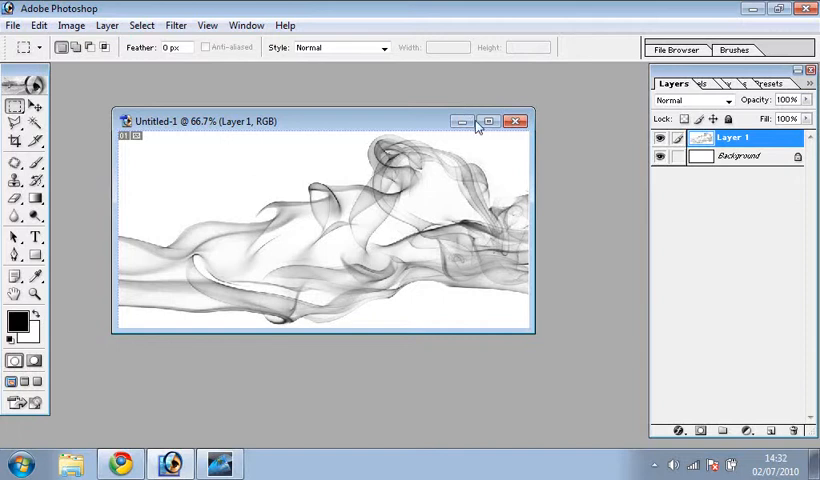
{"action": "mouse_move", "coordinate": [676, 308]}
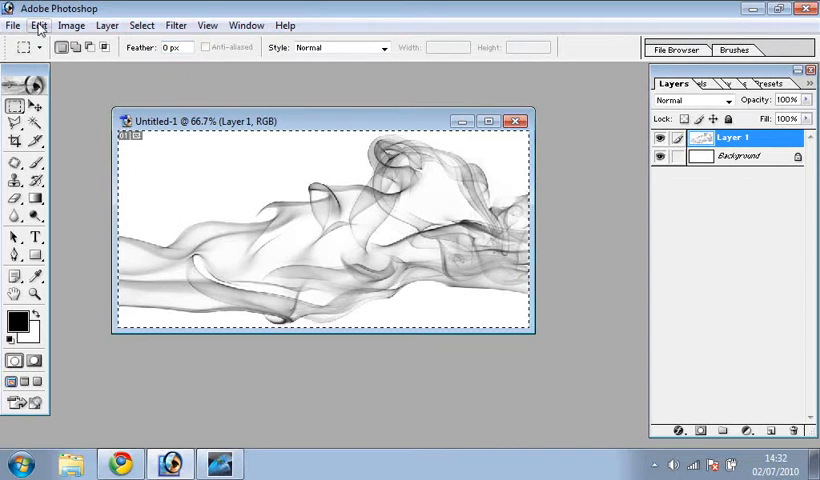
Define the whole inverted smoke image as a new brush preset, then close the document.
{"action": "left_click", "coordinate": [40, 24]}
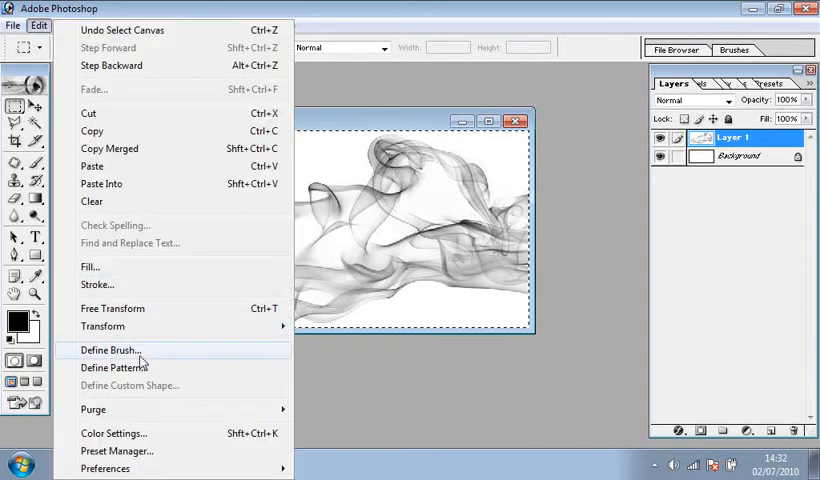
{"action": "left_click", "coordinate": [110, 350]}
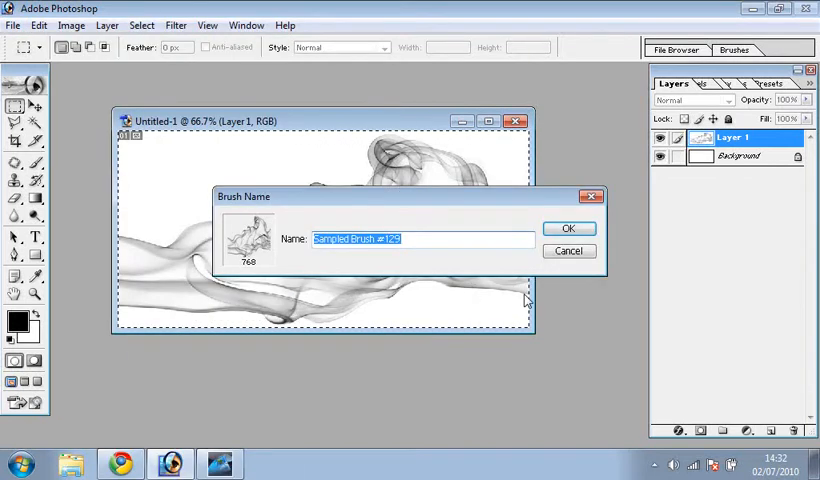
{"action": "left_click", "coordinate": [568, 228]}
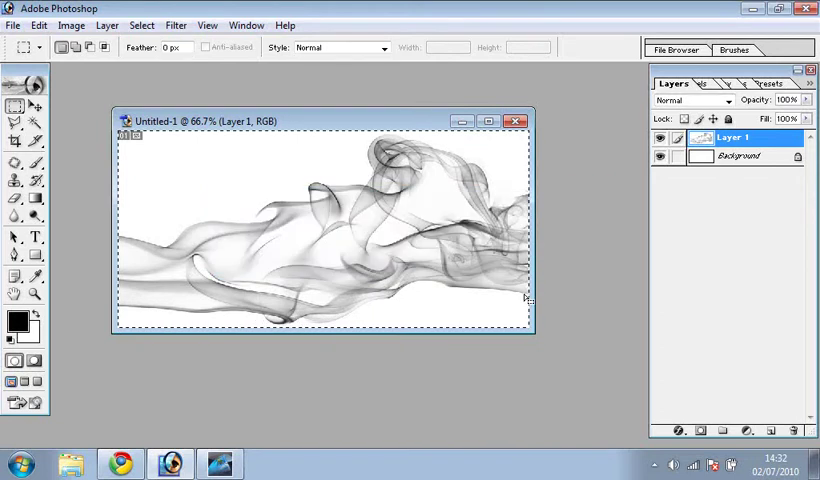
{"action": "left_click", "coordinate": [516, 120]}
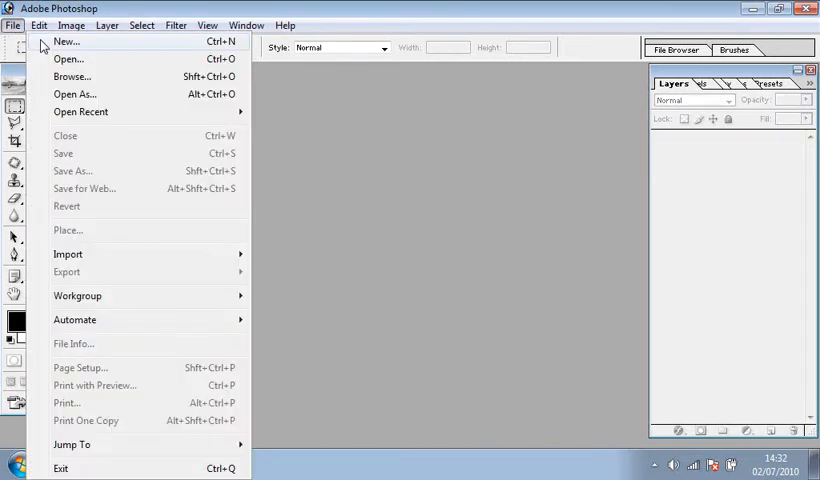
Create a new white canvas 1400 pixels wide and 100 tall and reposition its window.
{"action": "left_click", "coordinate": [72, 40]}
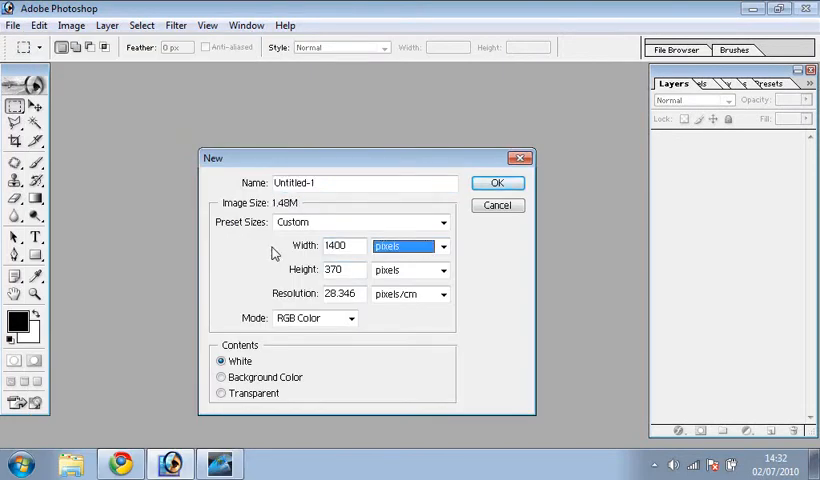
{"action": "type", "text": "100"}
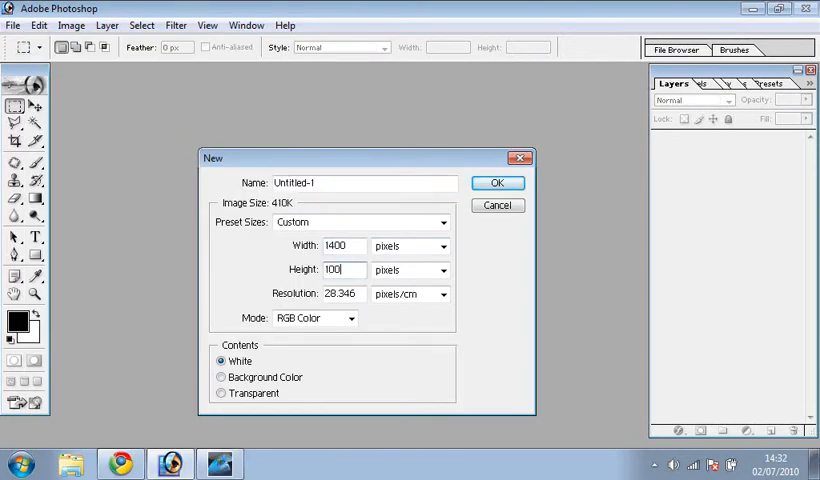
{"action": "left_click", "coordinate": [496, 182]}
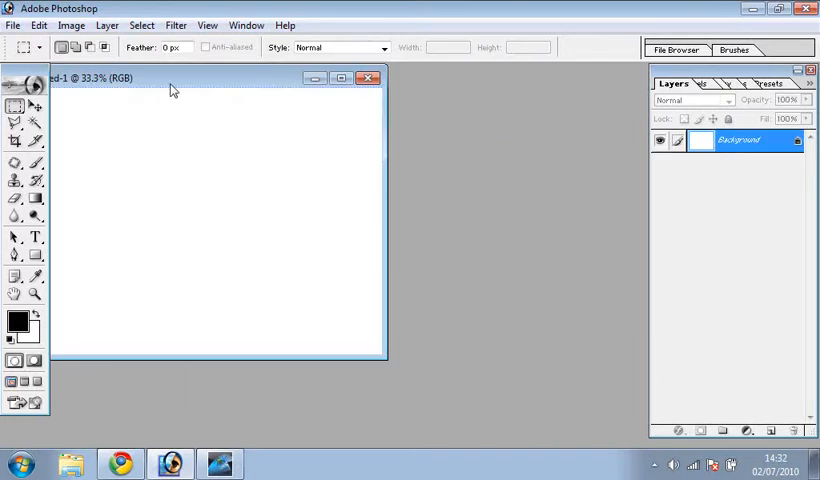
{"action": "left_click_drag", "start_coordinate": [170, 78], "coordinate": [350, 104]}
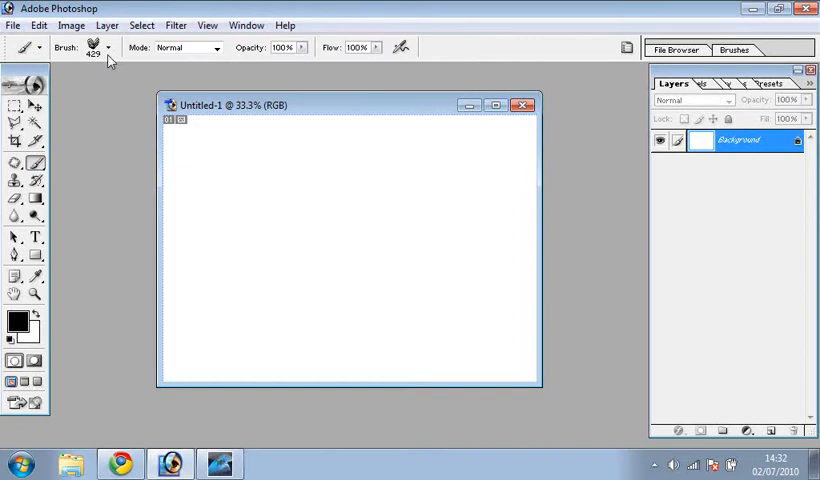
Choose the new smoke brush from the Brush preset picker as the active brush.
{"action": "left_click", "coordinate": [116, 48]}
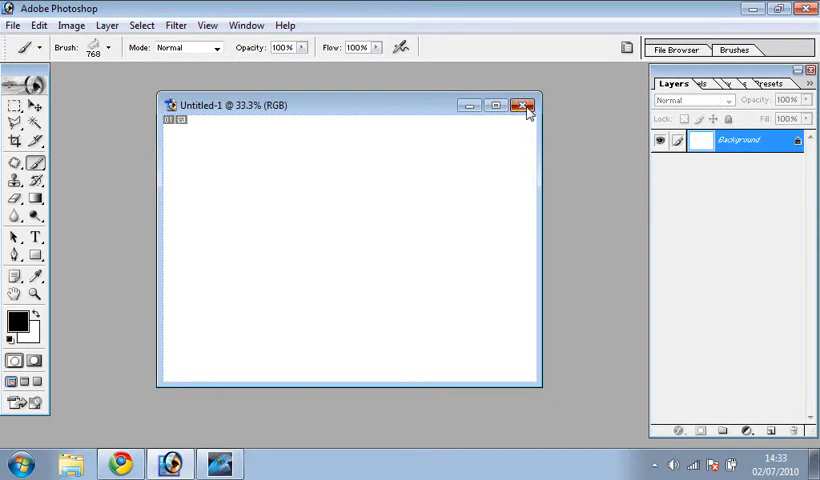
Close the blank canvas so no document remains open.
{"action": "left_click", "coordinate": [524, 104]}
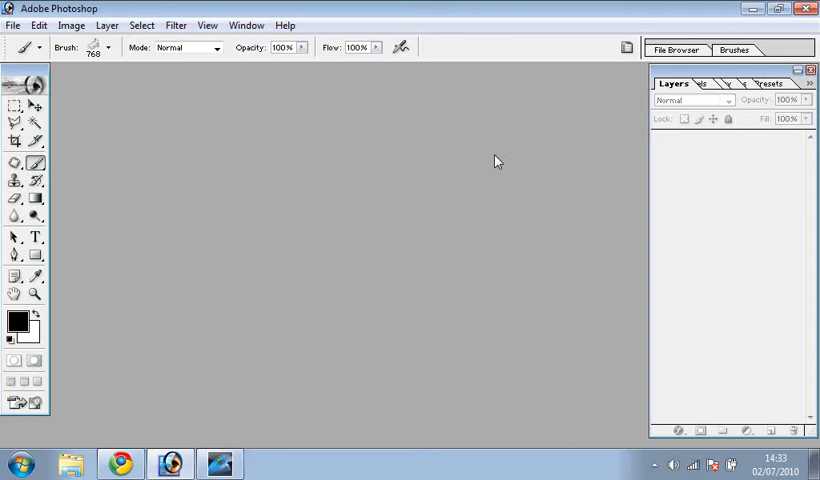
{"action": "mouse_move", "coordinate": [336, 208]}
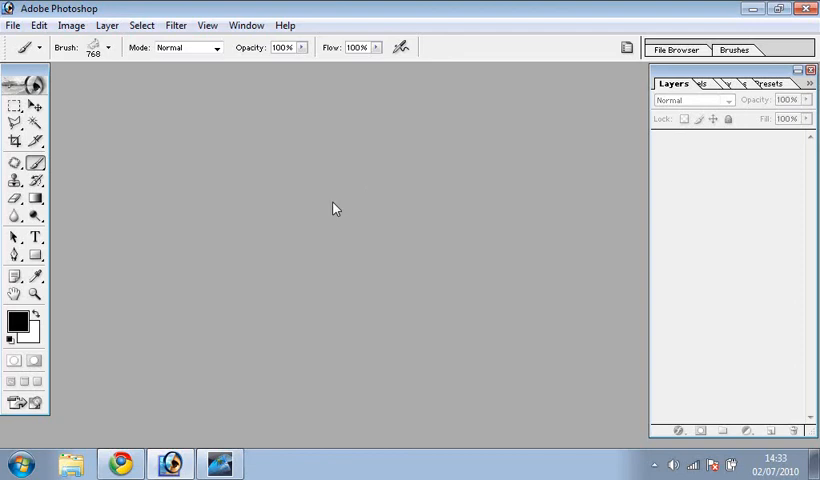